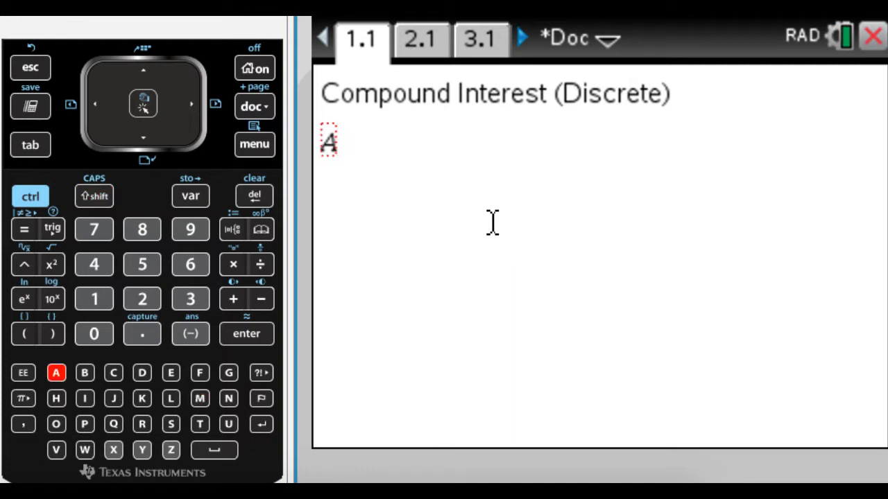
Step: Store a(t):=p·(1+r/n)^(n·t) with the fraction and exponent templates, confirmed Done
{"action": "type", "text": "(t"}
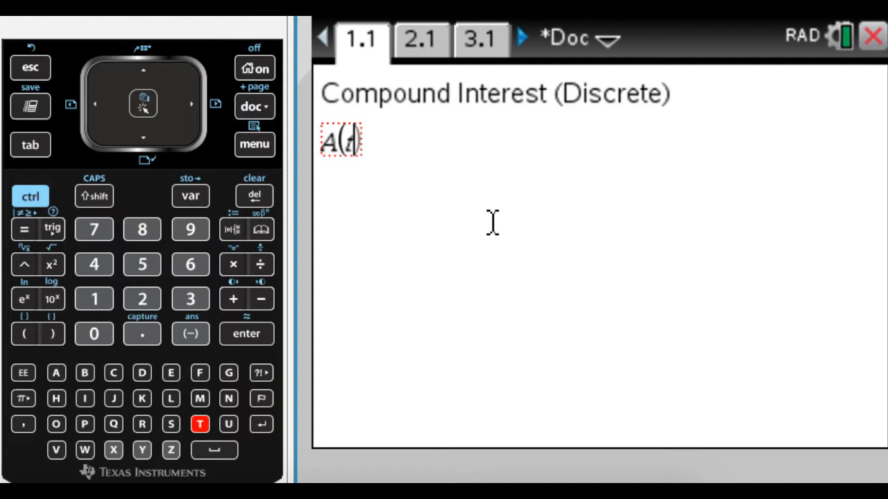
{"action": "left_click", "coordinate": [192, 103]}
{"action": "type", "text": ":"}
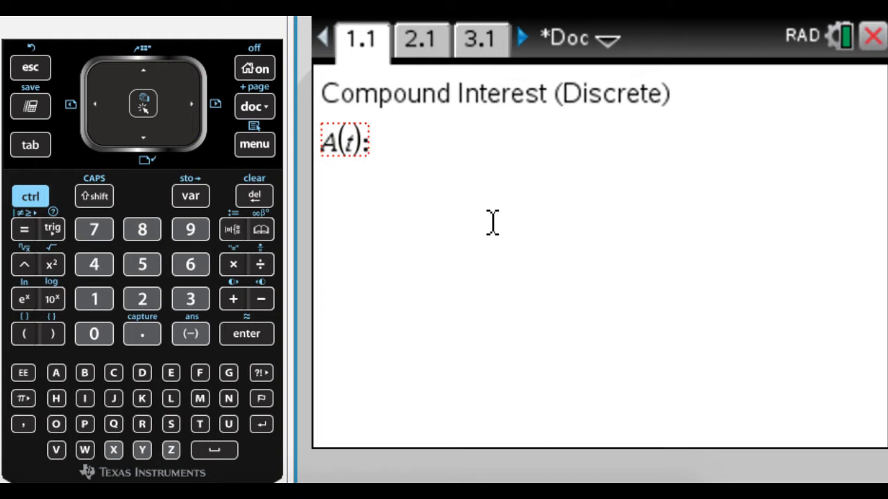
{"action": "left_click", "coordinate": [23, 229]}
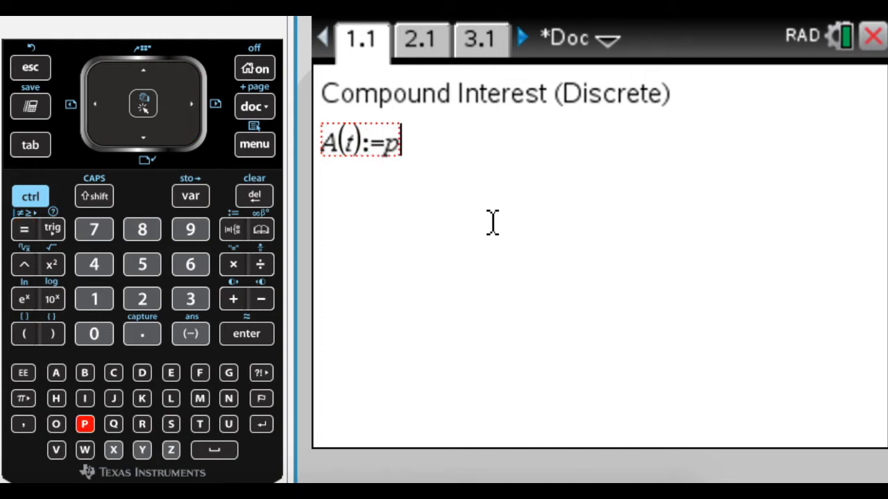
{"action": "left_click", "coordinate": [233, 264]}
{"action": "type", "text": "·(1+r/n)^n"}
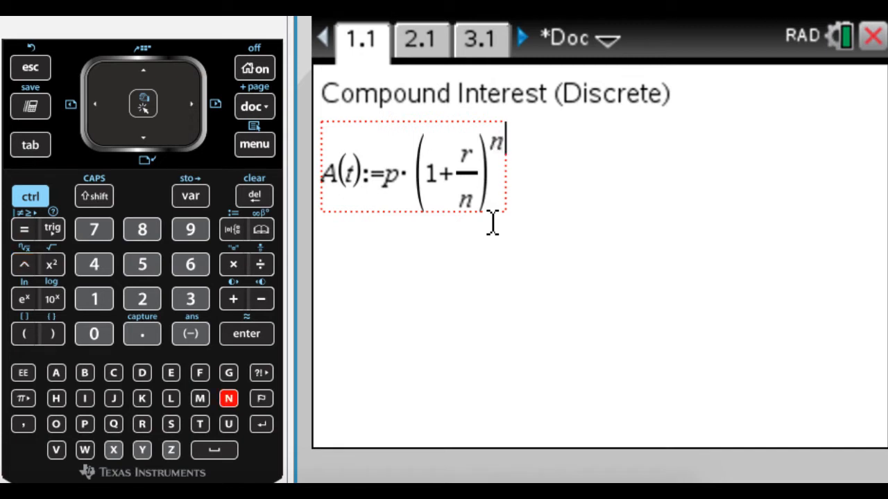
{"action": "type", "text": "t)"}
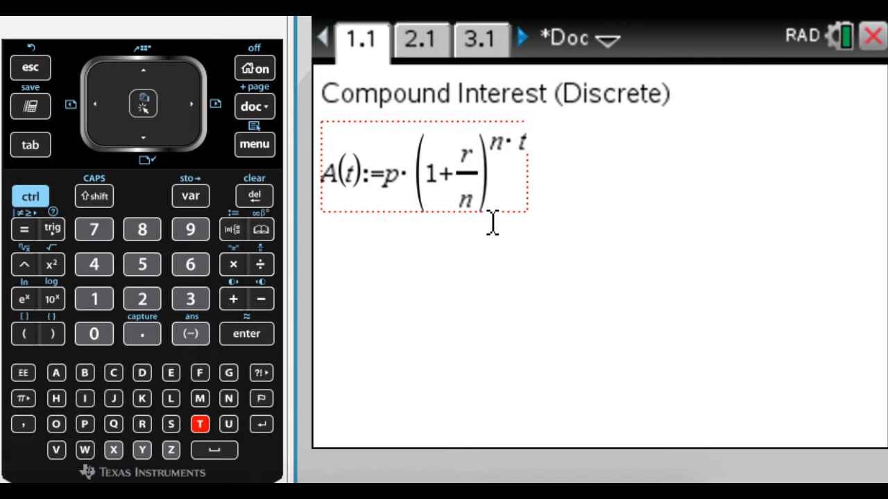
{"action": "left_click", "coordinate": [95, 104]}
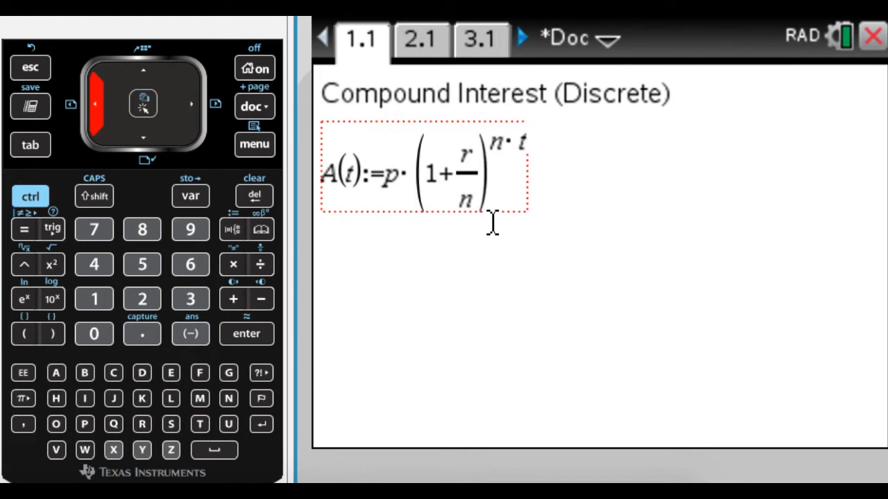
{"action": "key", "text": "enter"}
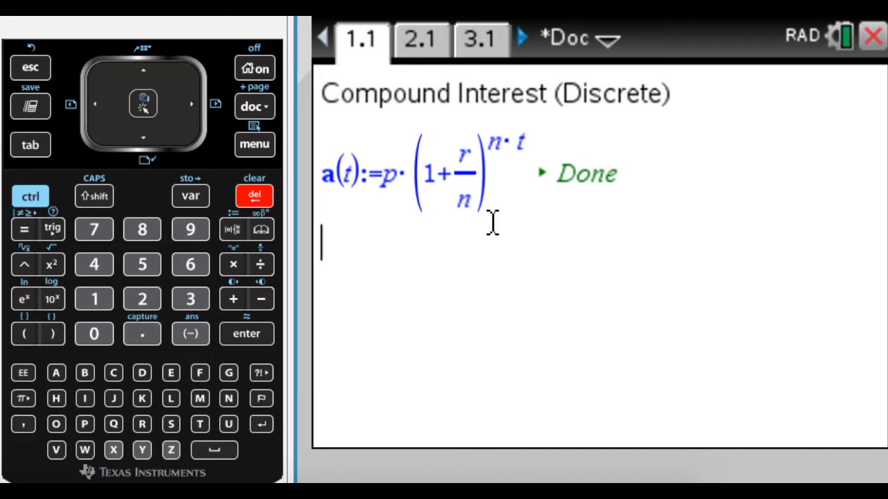
Step: List annually 1, semiannually 2, quarterly 4, monthly 12, weekly 52, daily 365 on separate lines
{"action": "type", "text": "annually 1"}
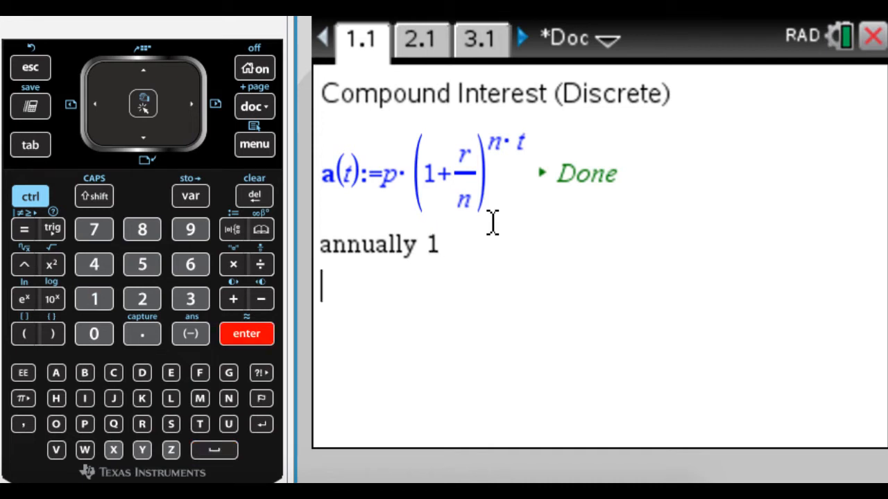
{"action": "type", "text": "semiannually 2"}
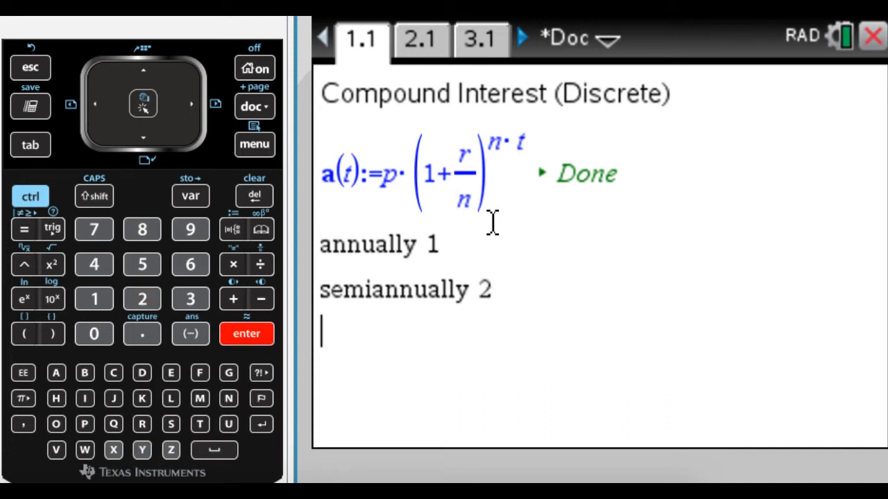
{"action": "type", "text": "quarterly 4"}
{"action": "type", "text": "montly 12"}
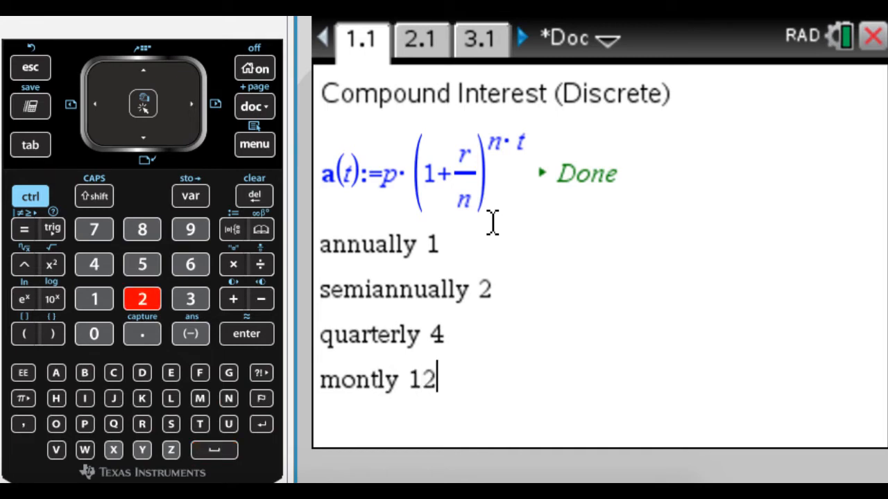
{"action": "key", "text": "enter"}
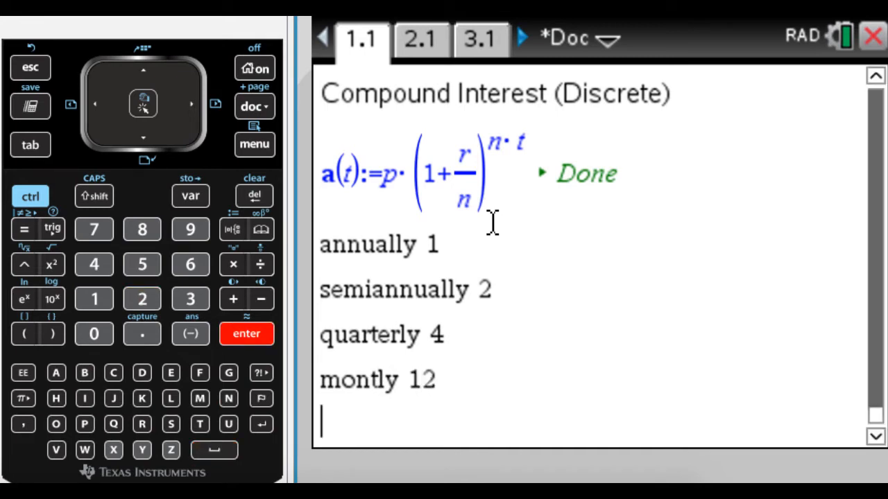
{"action": "type", "text": "weekly 52"}
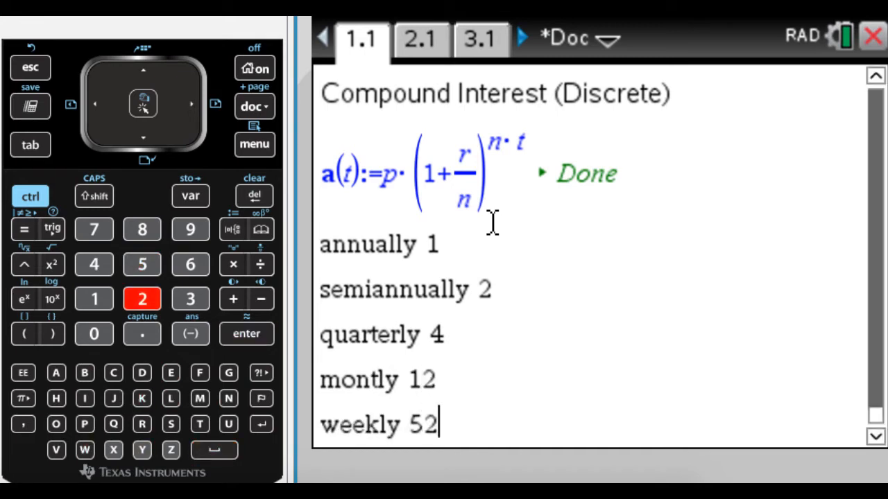
{"action": "type", "text": "daily 365"}
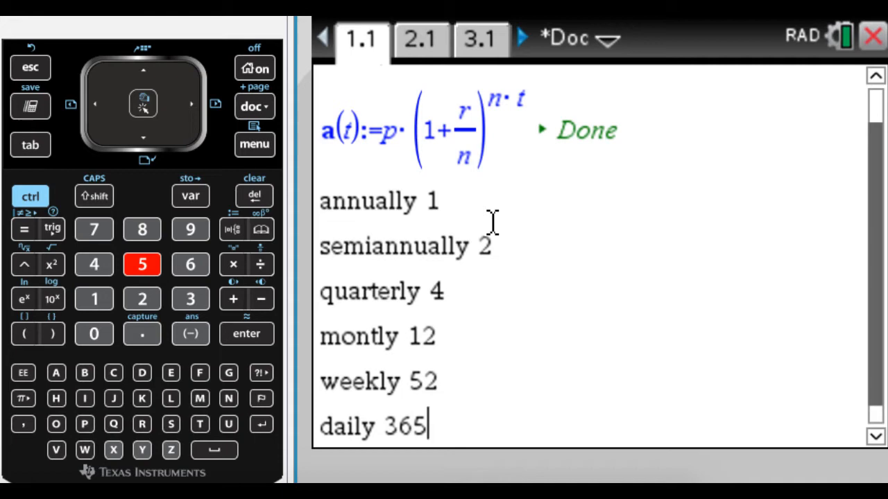
{"action": "mouse_move", "coordinate": [462, 198]}
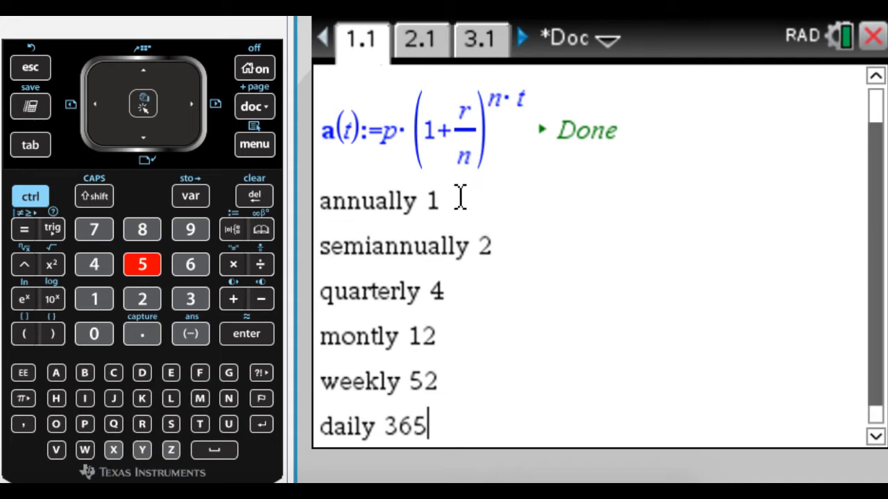
{"action": "mouse_move", "coordinate": [406, 215]}
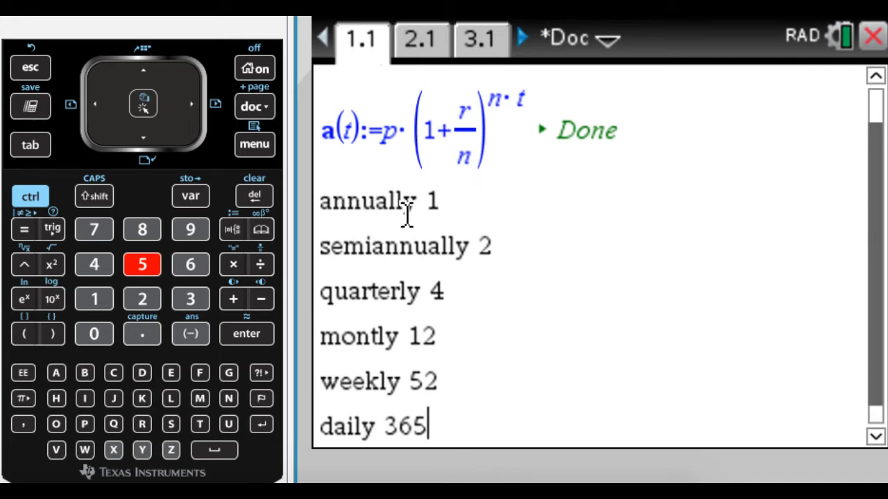
{"action": "mouse_move", "coordinate": [627, 220]}
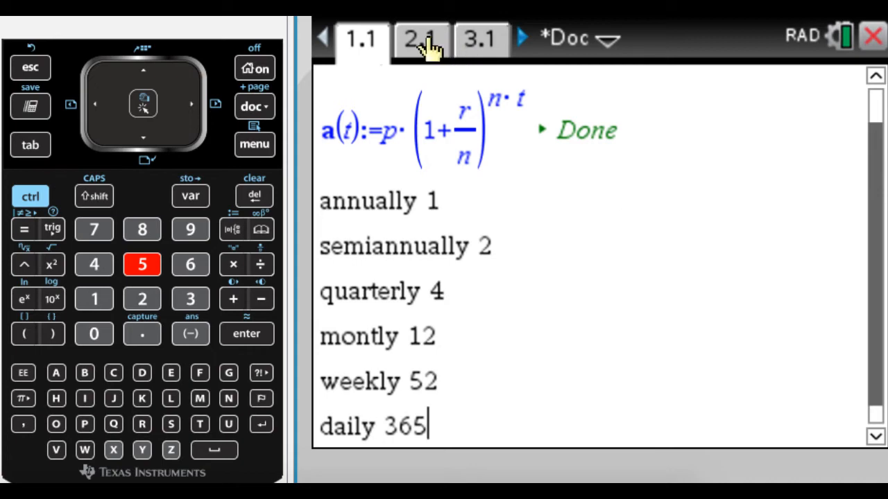
Step: On page 2.1, evaluate 4000·(1+.025/2)^(2·10) to get 5128.15
{"action": "left_click", "coordinate": [421, 38]}
{"action": "type", "text": "4"}
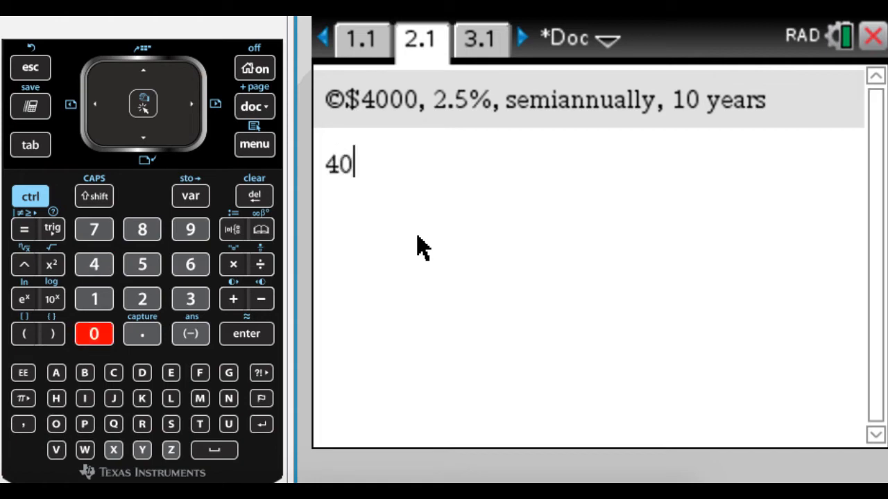
{"action": "type", "text": "00(1+"}
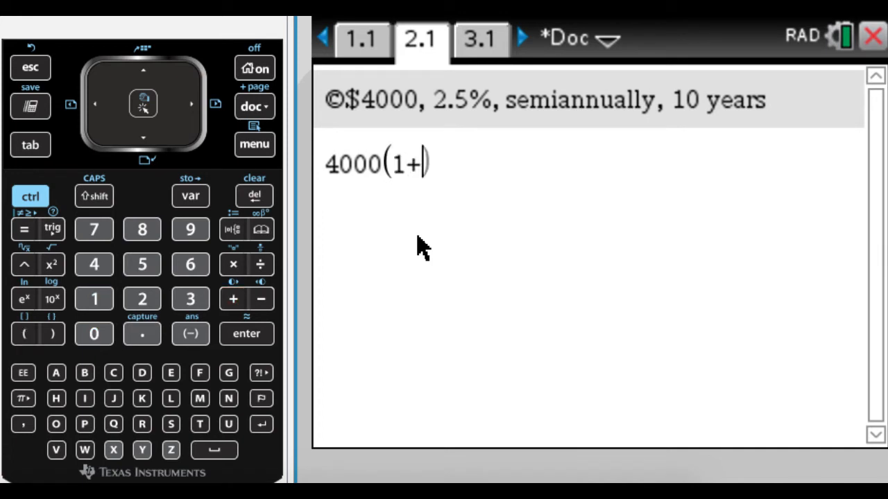
{"action": "left_click", "coordinate": [260, 265]}
{"action": "type", "text": ".025/"}
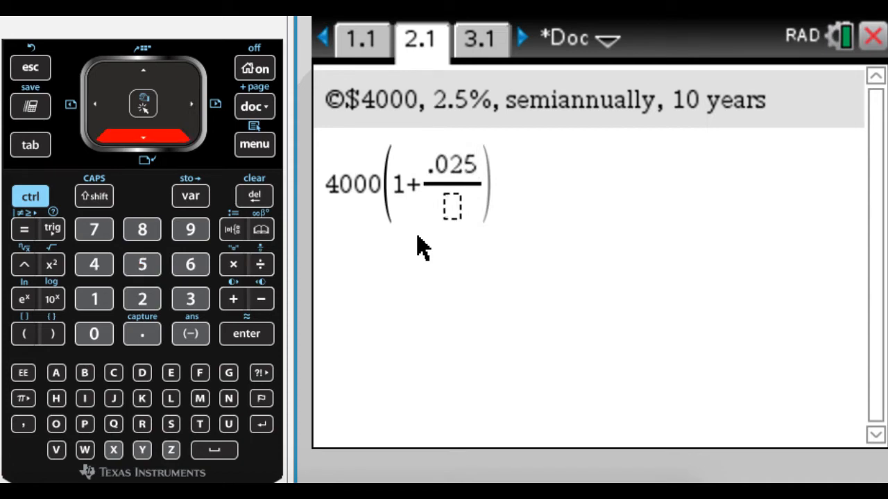
{"action": "type", "text": "2"}
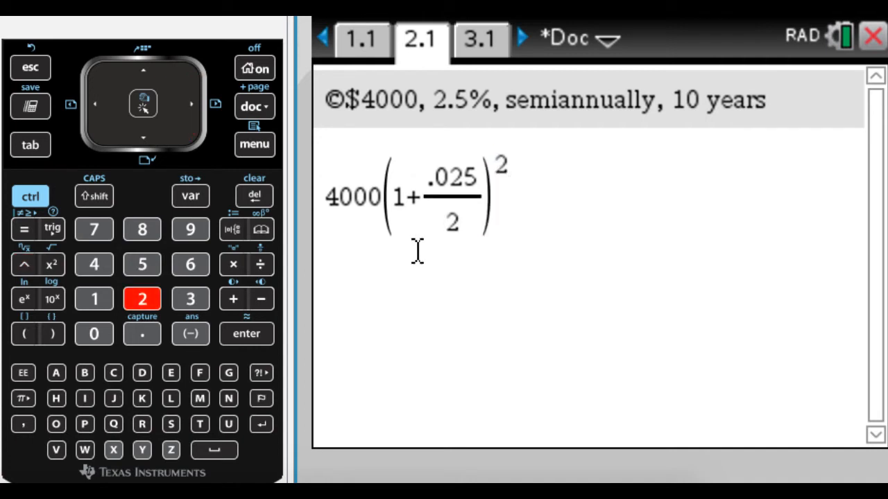
{"action": "left_click", "coordinate": [232, 264]}
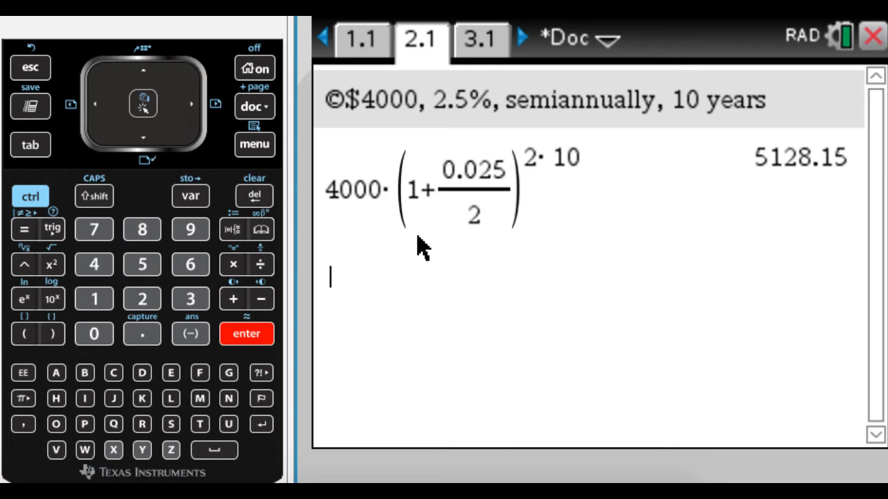
{"action": "mouse_move", "coordinate": [579, 250]}
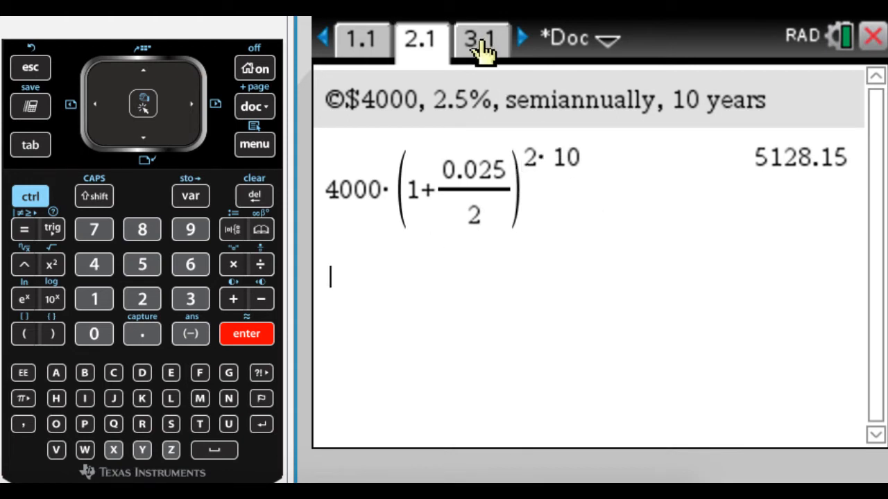
Step: On page 3.1, enter 6500·(1+.196/4) raised to a power starting with 4
{"action": "left_click", "coordinate": [481, 38]}
{"action": "type", "text": "6500(1+"}
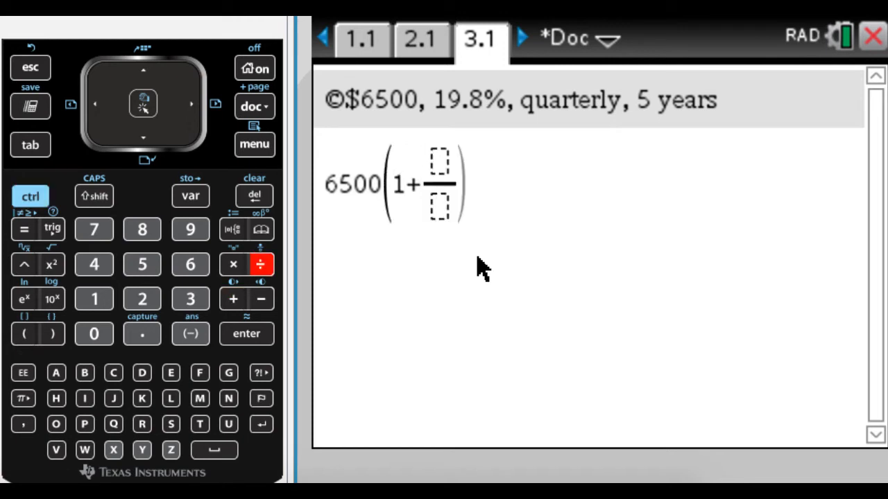
{"action": "left_click", "coordinate": [141, 334]}
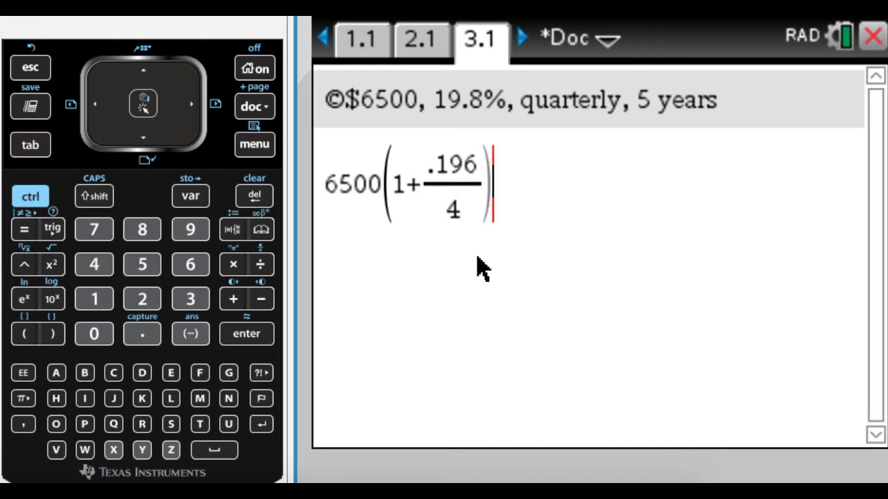
{"action": "left_click", "coordinate": [23, 264]}
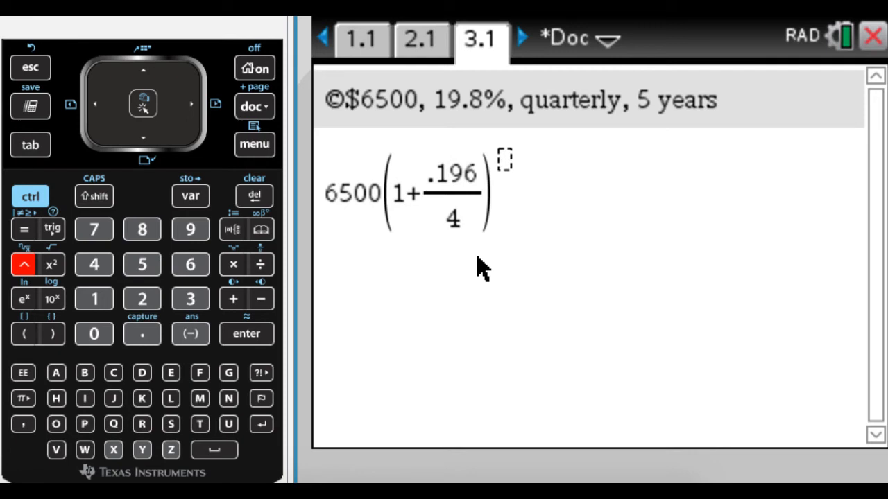
{"action": "type", "text": "4"}
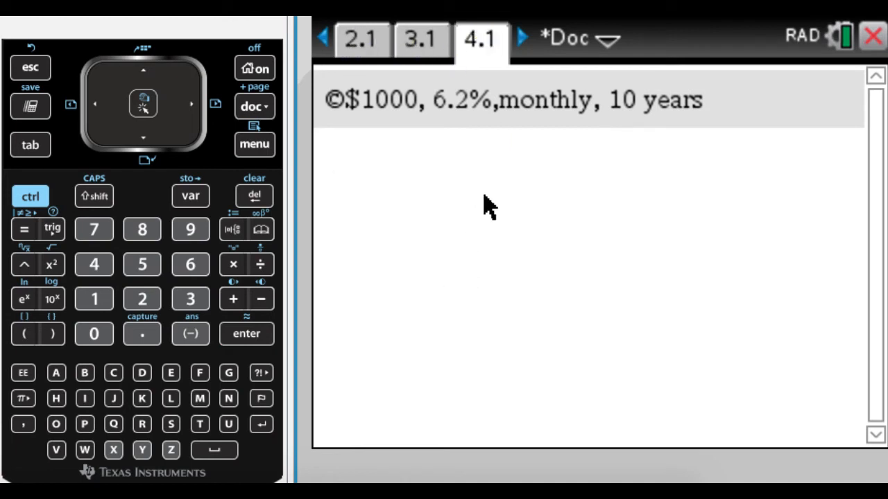
{"action": "mouse_move", "coordinate": [482, 222]}
{"action": "type", "text": "1000()"}
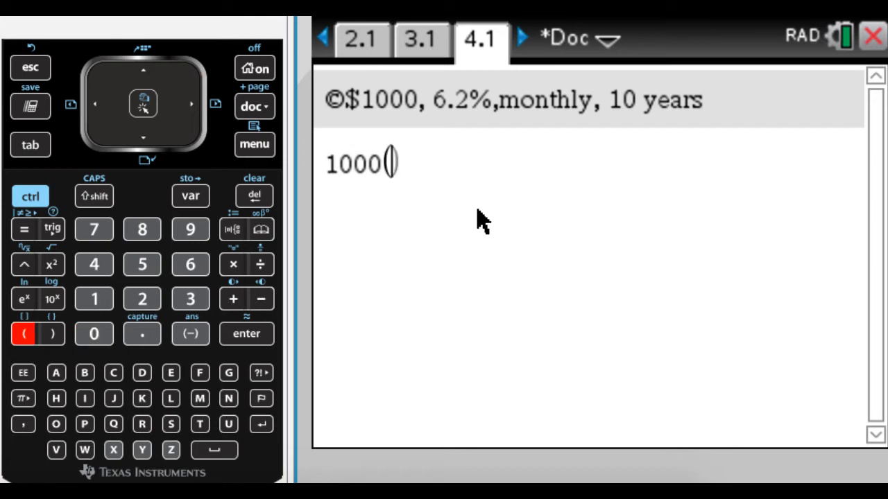
Step: On page 4.1, evaluate 1000·(1+.062/12)^(12·10) to get 1855.96
{"action": "left_click", "coordinate": [261, 264]}
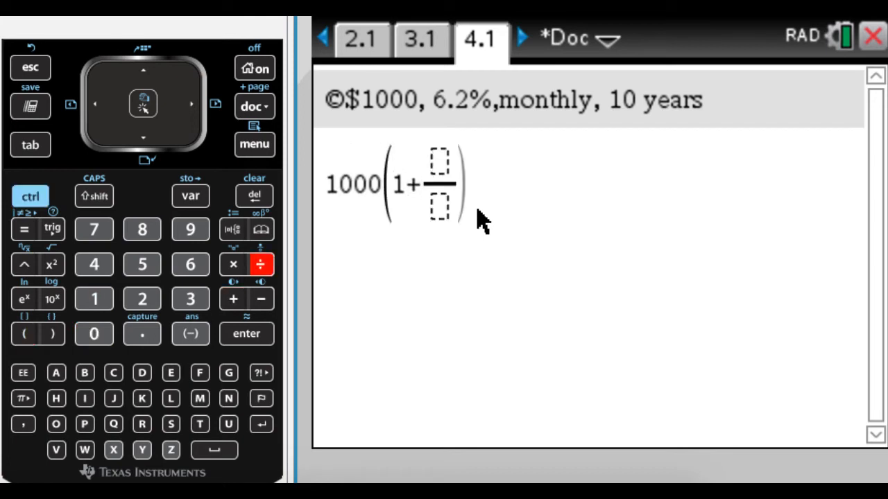
{"action": "mouse_move", "coordinate": [581, 319]}
{"action": "type", "text": ".062"}
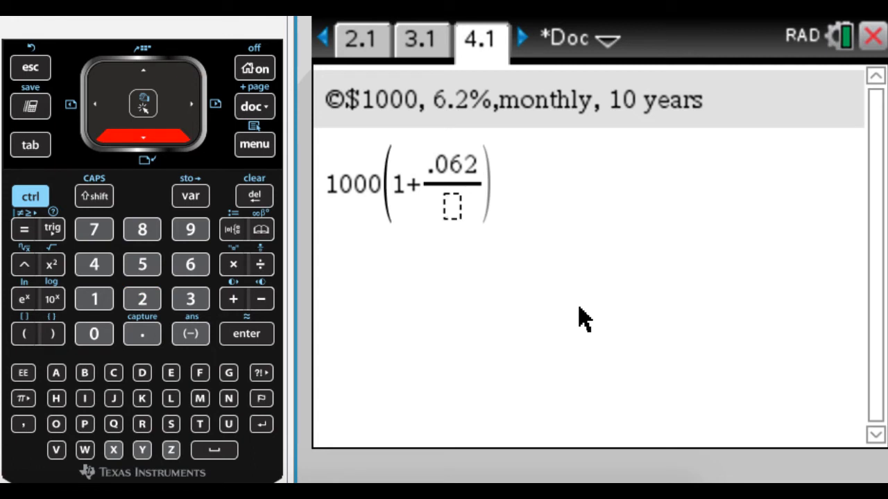
{"action": "type", "text": "12"}
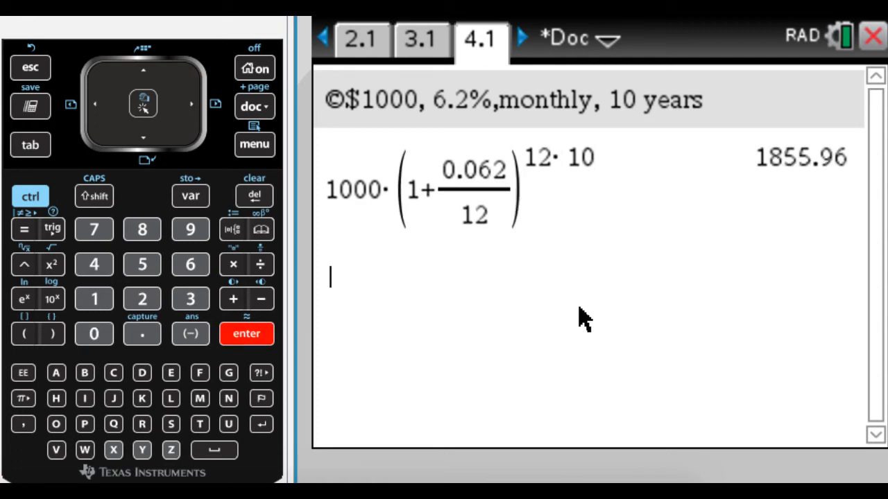
{"action": "mouse_move", "coordinate": [631, 66]}
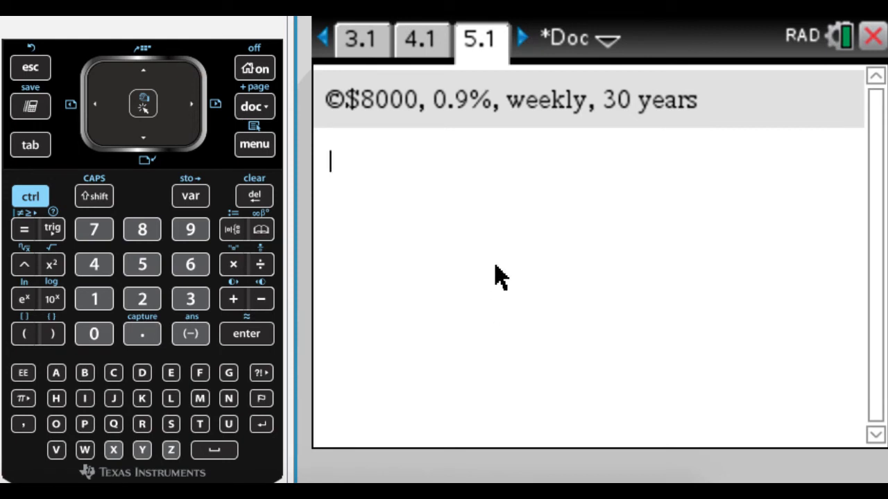
Step: Evaluate 8000·(1+.009/52)^(52·30) for the weekly 30-year balance
{"action": "left_click", "coordinate": [141, 228]}
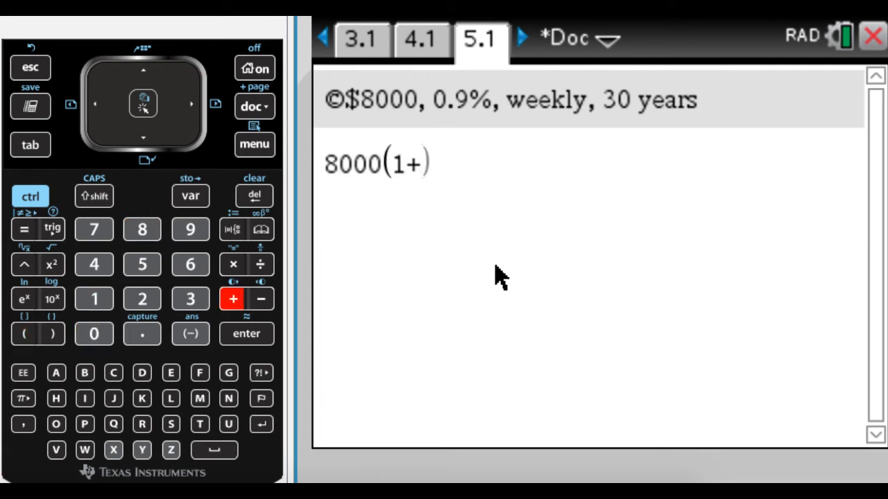
{"action": "left_click", "coordinate": [260, 264]}
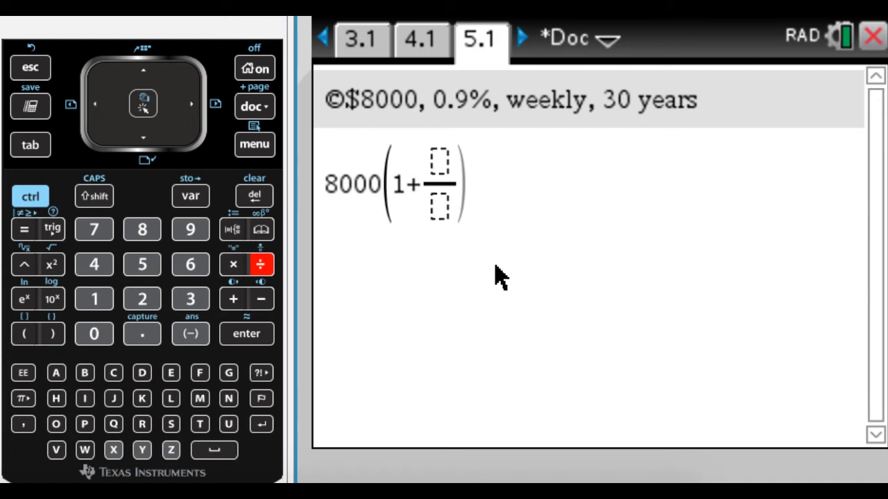
{"action": "left_click", "coordinate": [141, 334]}
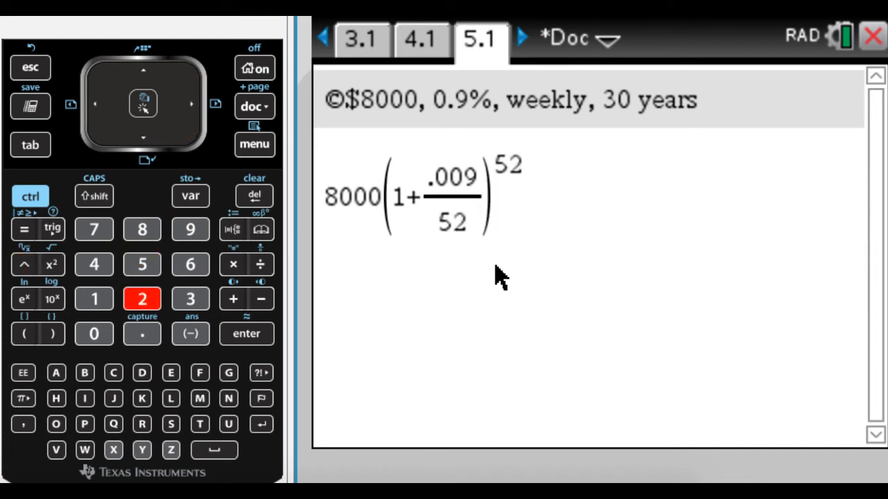
{"action": "left_click", "coordinate": [233, 264]}
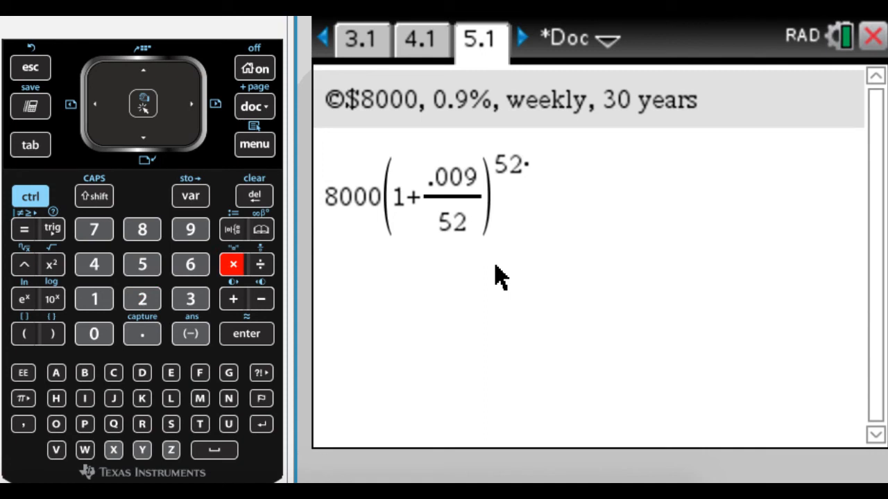
{"action": "left_click", "coordinate": [93, 334]}
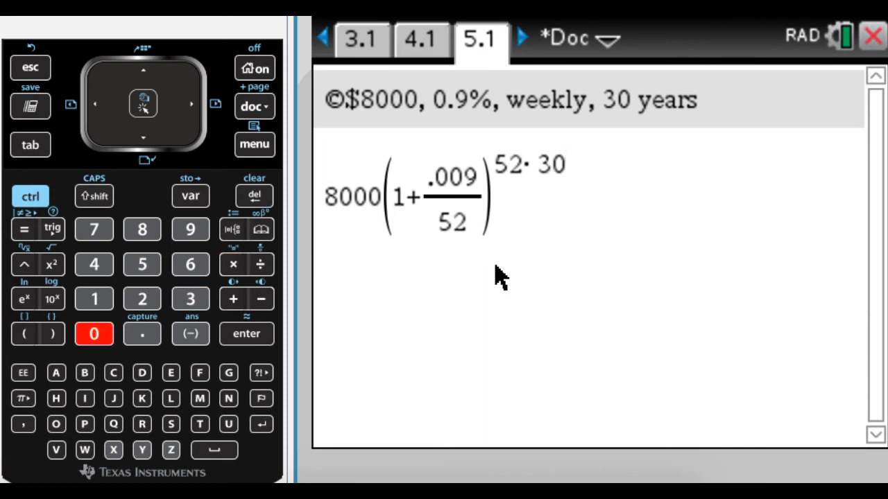
{"action": "key", "text": "enter"}
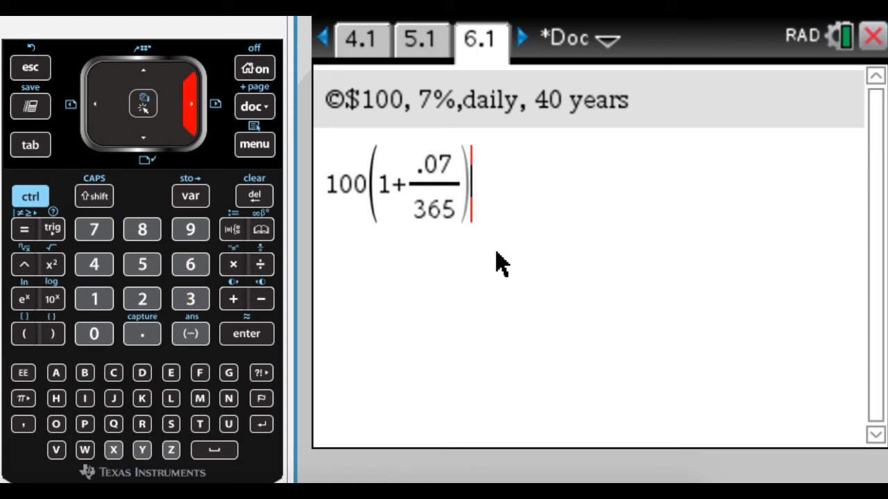
Step: Evaluate 100·(1+.07/365)^(365·40) to get 1644.02 and move to page 7.1
{"action": "left_click", "coordinate": [189, 298]}
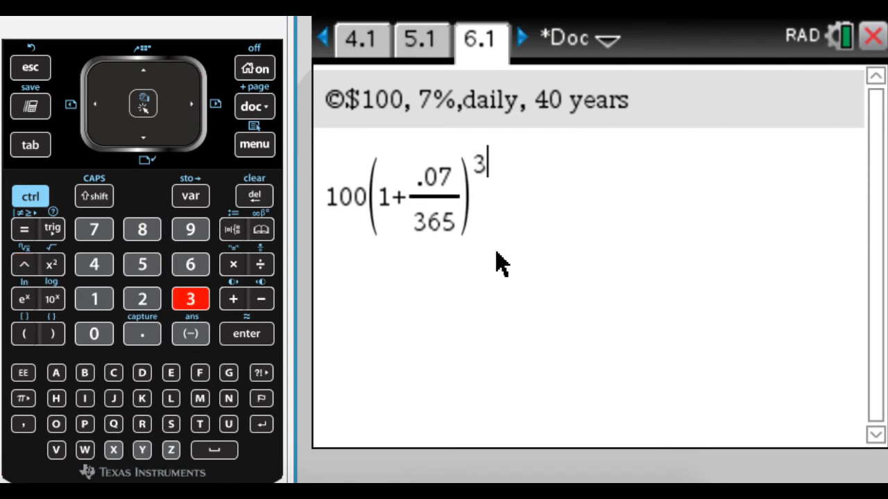
{"action": "left_click", "coordinate": [233, 264]}
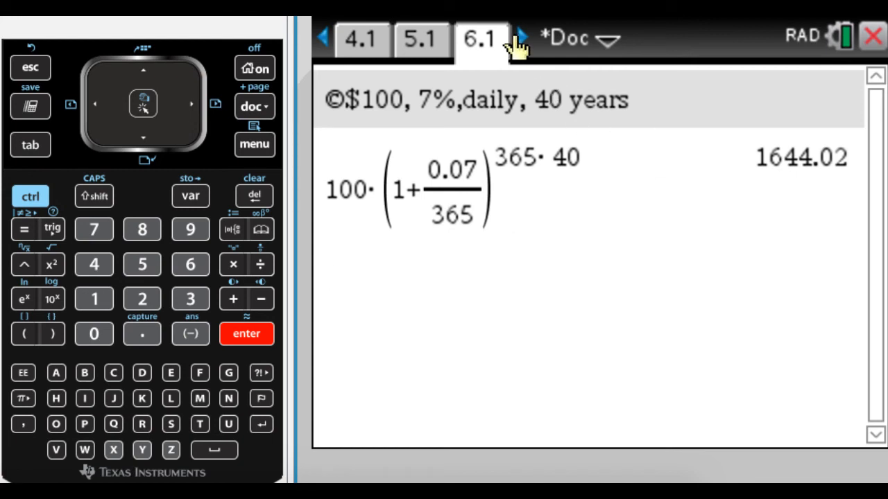
{"action": "left_click", "coordinate": [521, 38]}
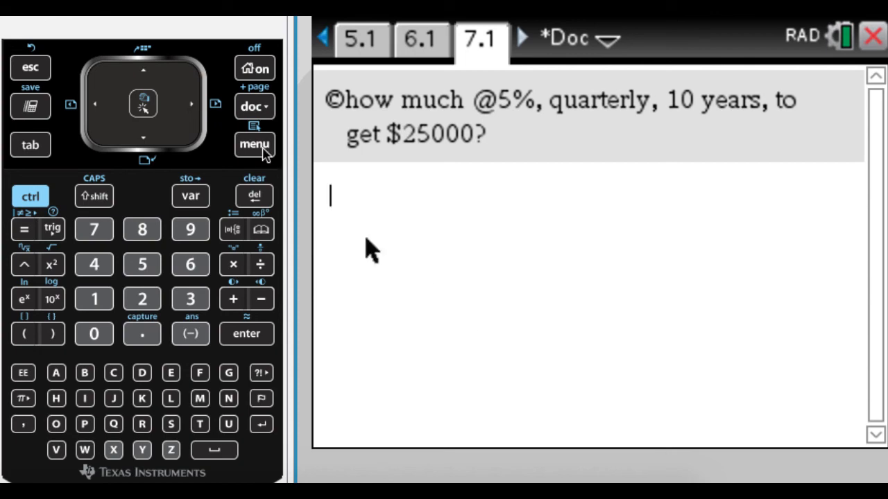
Step: Insert solve from the Algebra menu and enter p·(1+.05/4) as the growth factor
{"action": "left_click", "coordinate": [255, 145]}
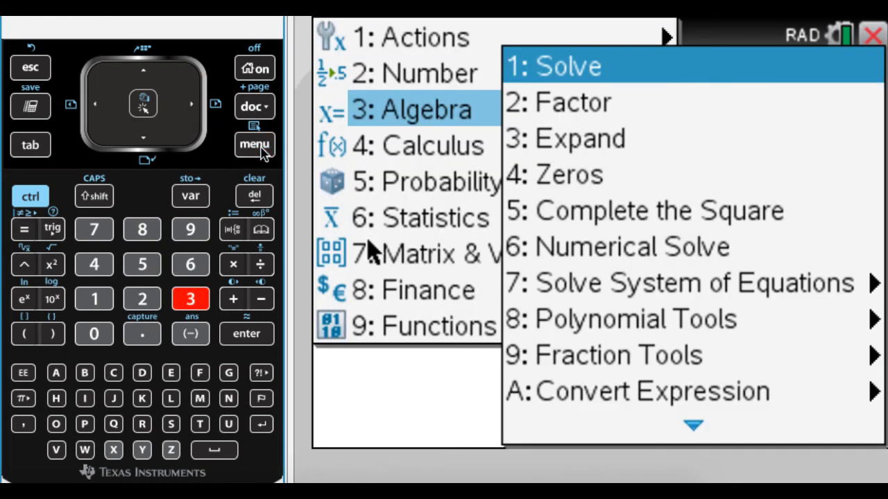
{"action": "left_click", "coordinate": [569, 65]}
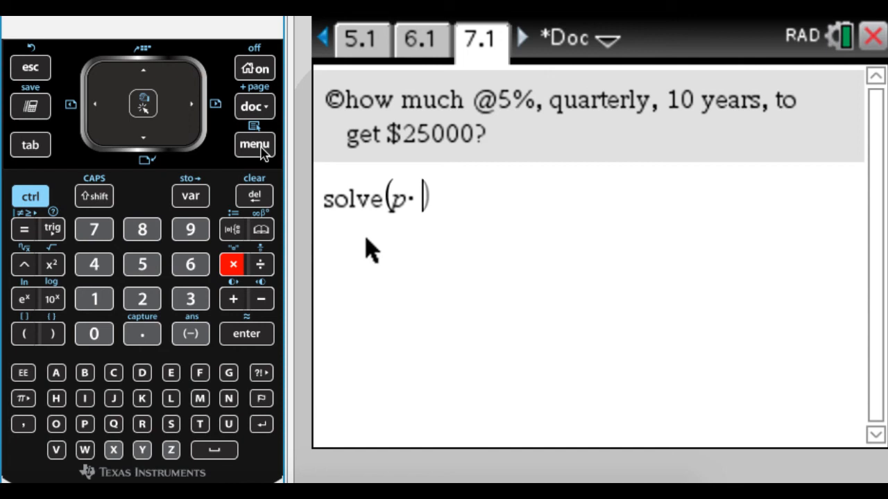
{"action": "left_click", "coordinate": [22, 334]}
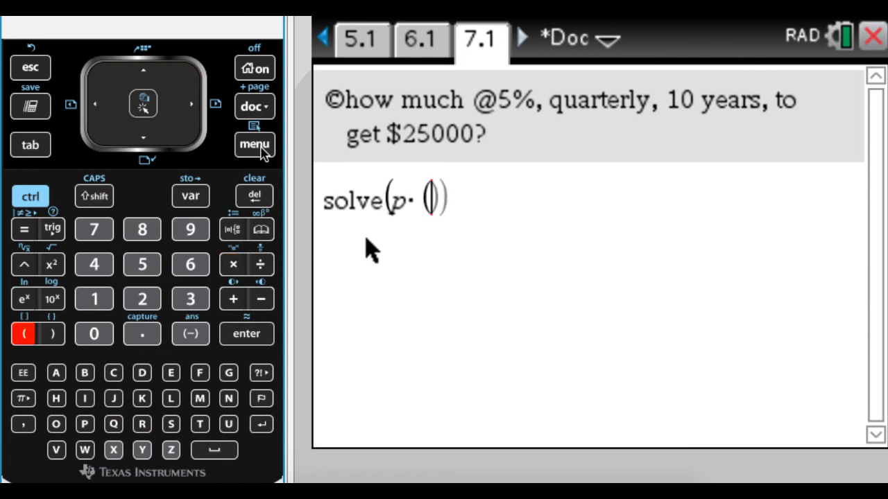
{"action": "left_click", "coordinate": [94, 298]}
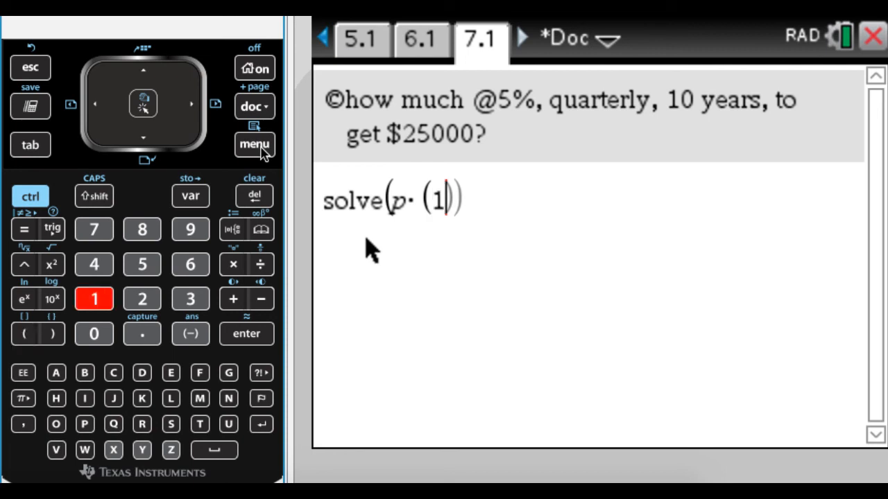
{"action": "left_click", "coordinate": [261, 264]}
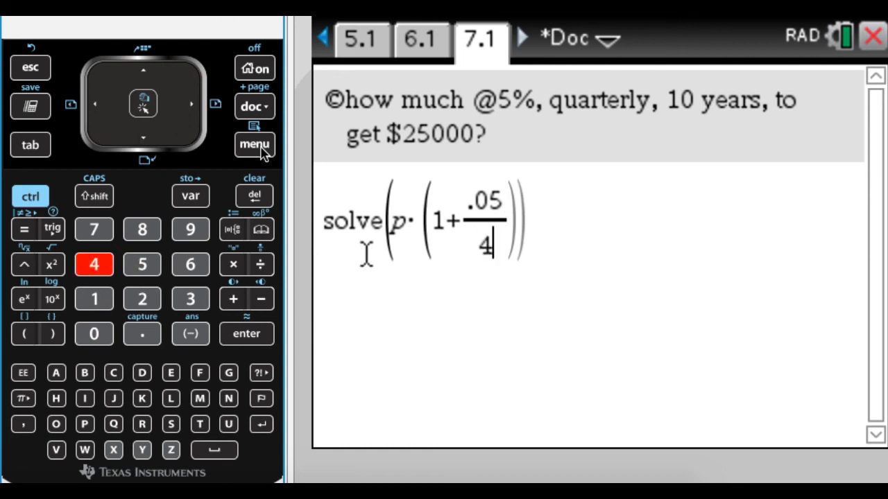
{"action": "type", "text": "4"}
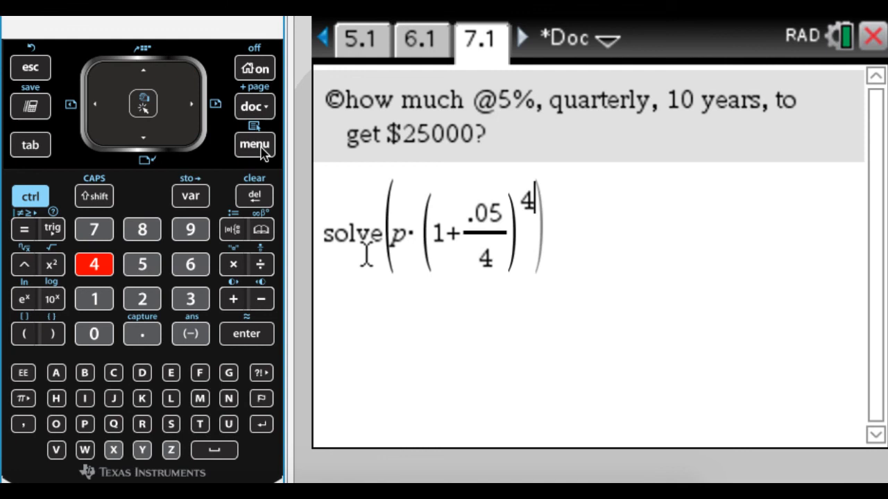
Step: Complete the exponent 4·10, set =25000,p and solve to get p=15210.3
{"action": "left_click", "coordinate": [233, 264]}
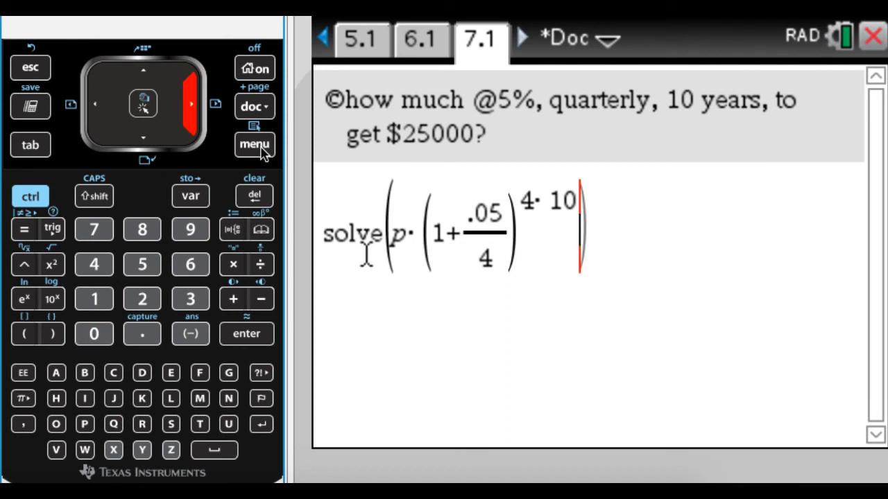
{"action": "left_click", "coordinate": [141, 265]}
{"action": "type", "text": "=25000,"}
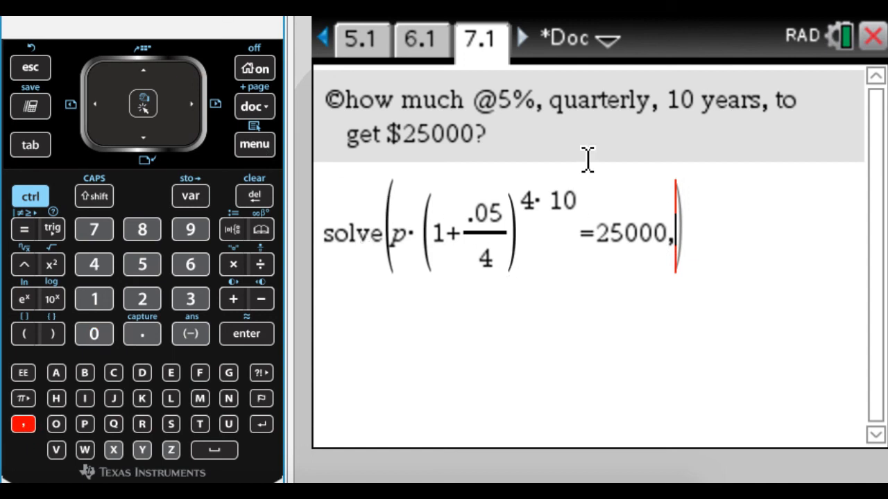
{"action": "type", "text": "p"}
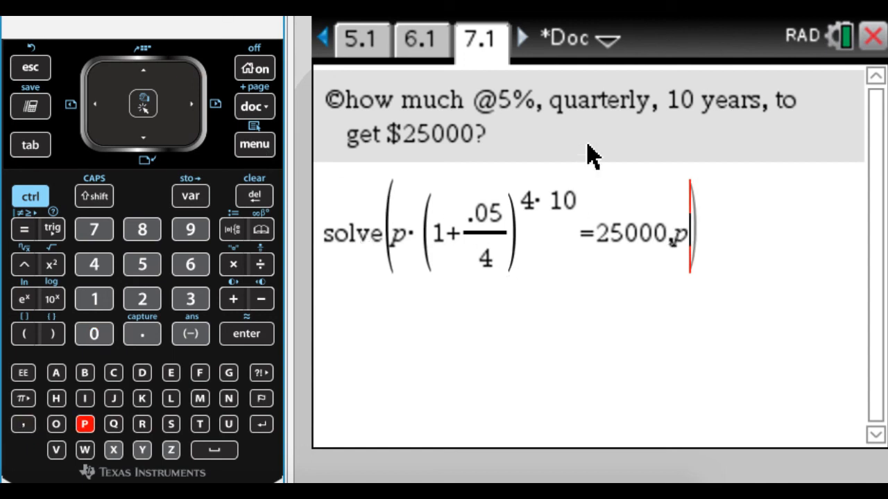
{"action": "key", "text": "enter"}
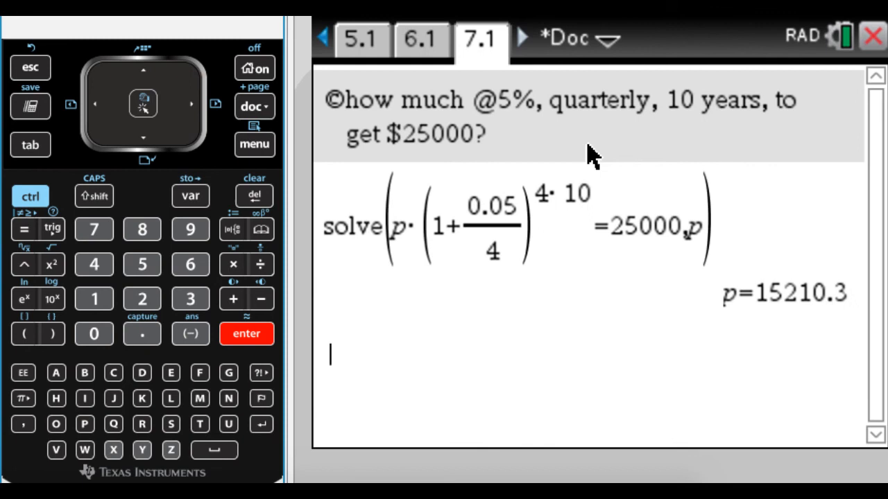